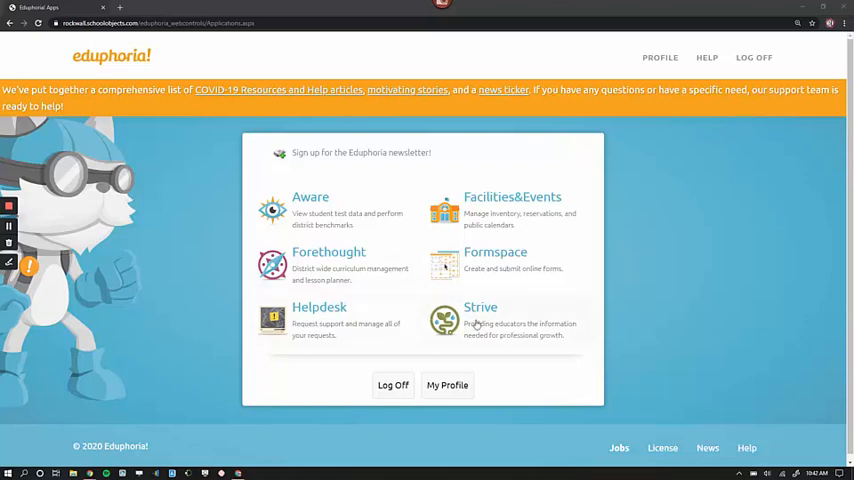
Launch Strive and scroll through the T-TESS Summative's appraiser, dates, status and Planning rubric.
click(480, 307)
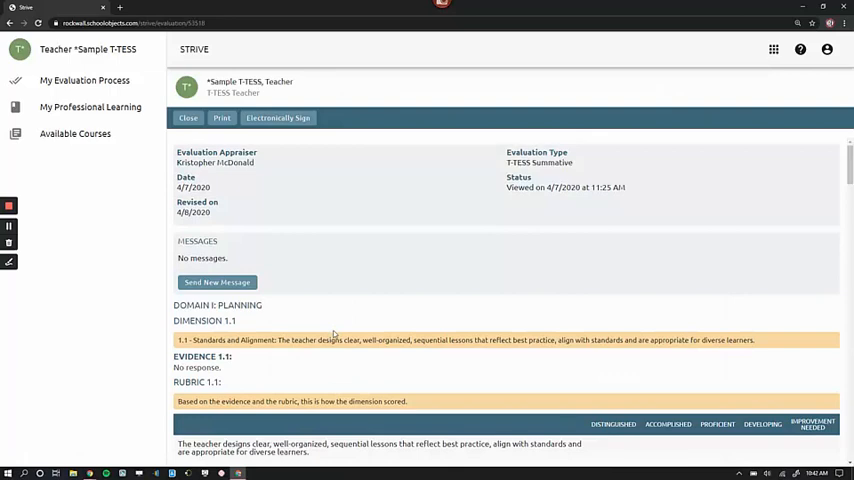
mouse_move(343, 258)
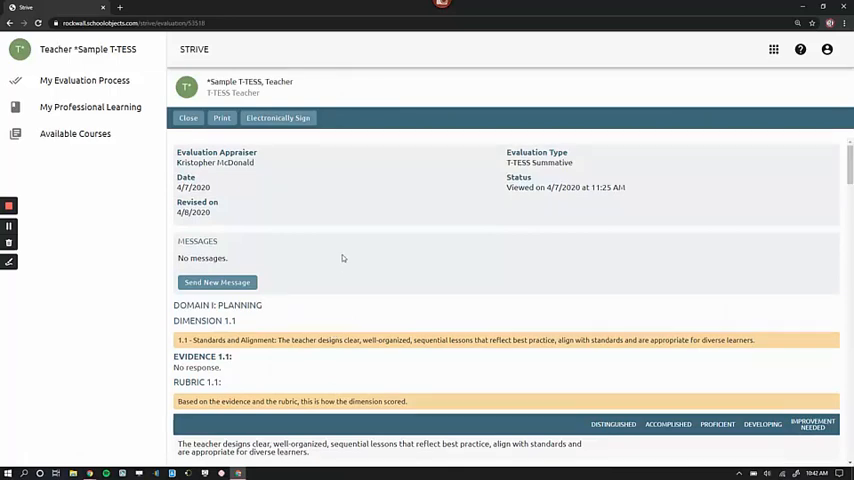
scroll(down, 3)
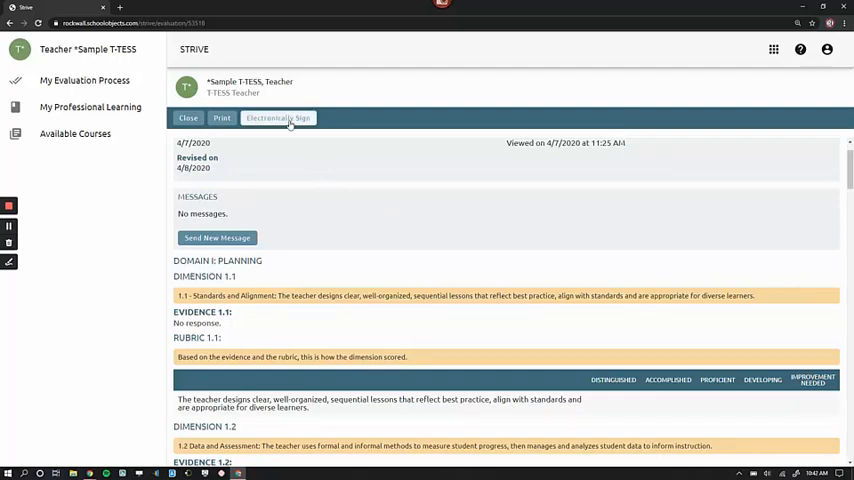
Open the T-TESS Summative's Electronic Signature page in a new tab.
click(278, 118)
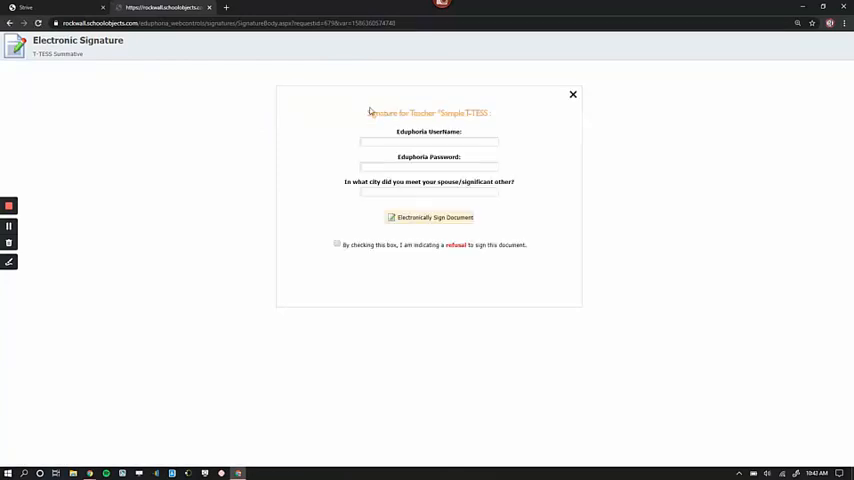
mouse_move(395, 165)
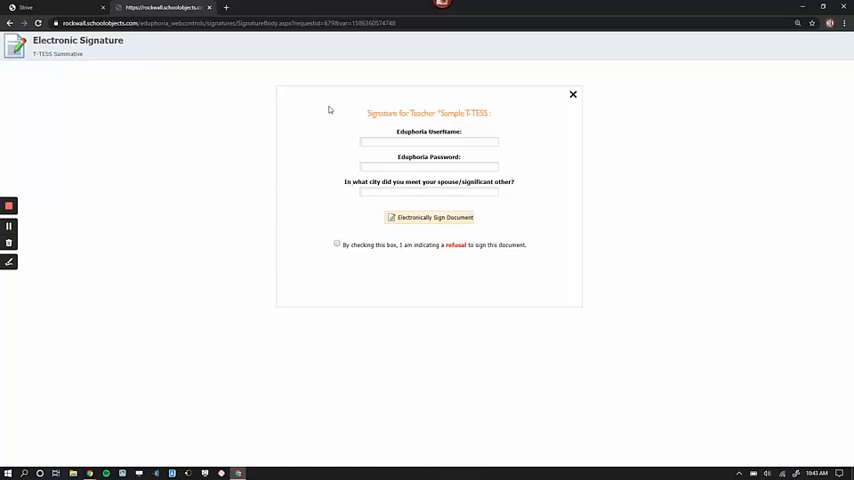
mouse_move(323, 149)
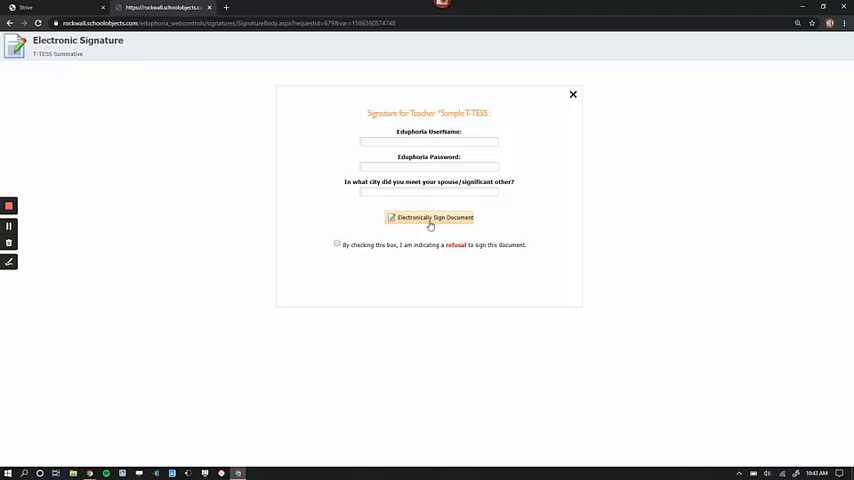
mouse_move(428, 219)
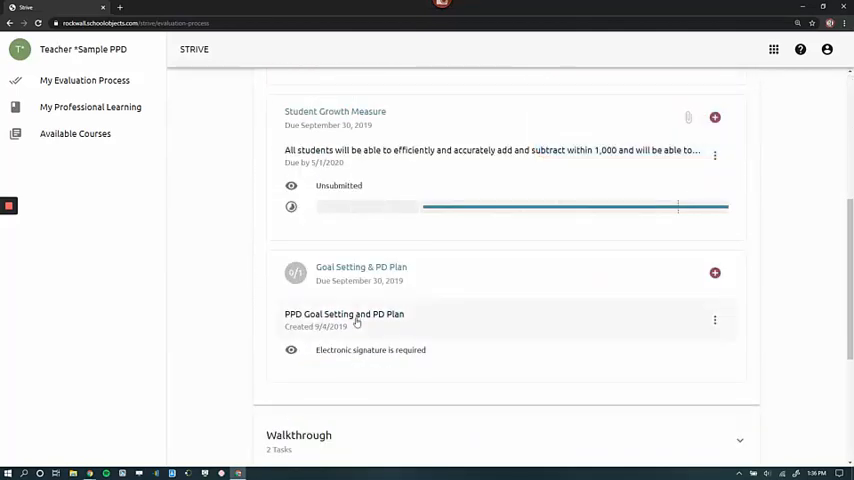
Open the PPD Goal Setting and PD Plan and bring up its signature page.
click(344, 314)
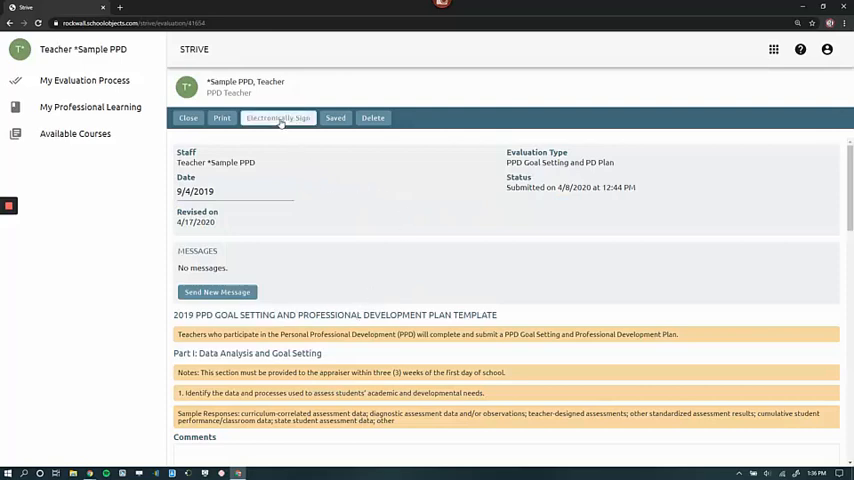
click(278, 118)
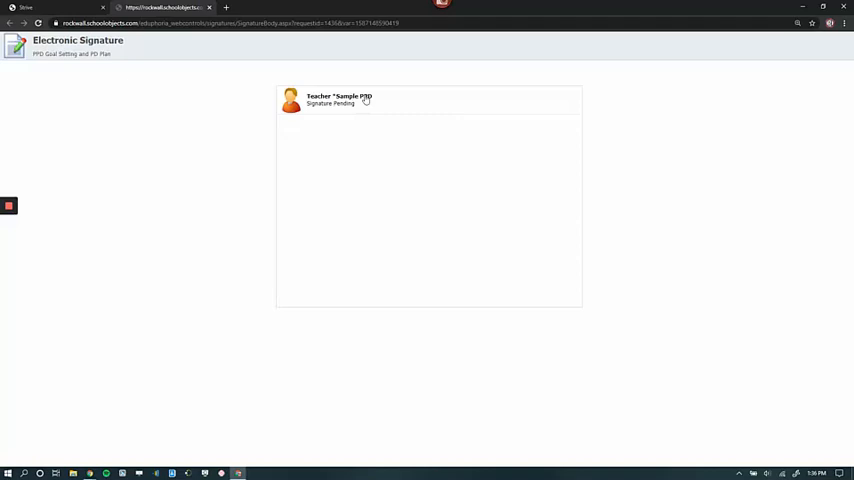
mouse_move(343, 68)
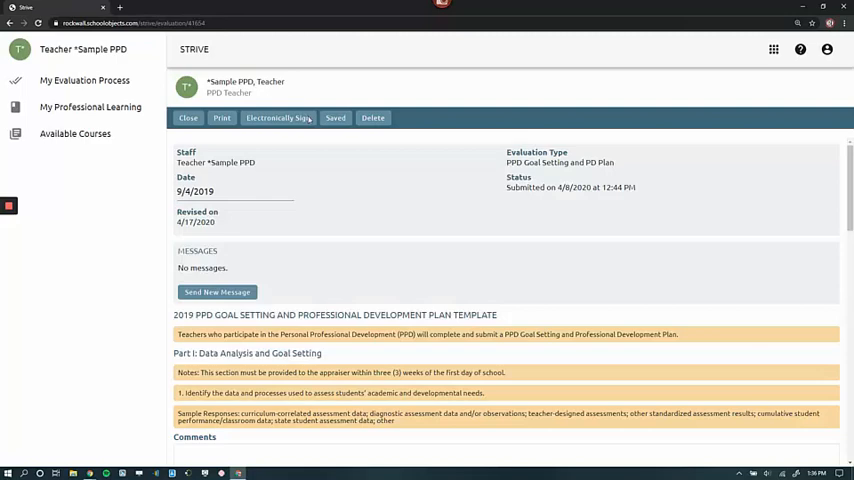
Close the plan, open the Annual Summary of PPD, and launch its electronic signature.
click(187, 117)
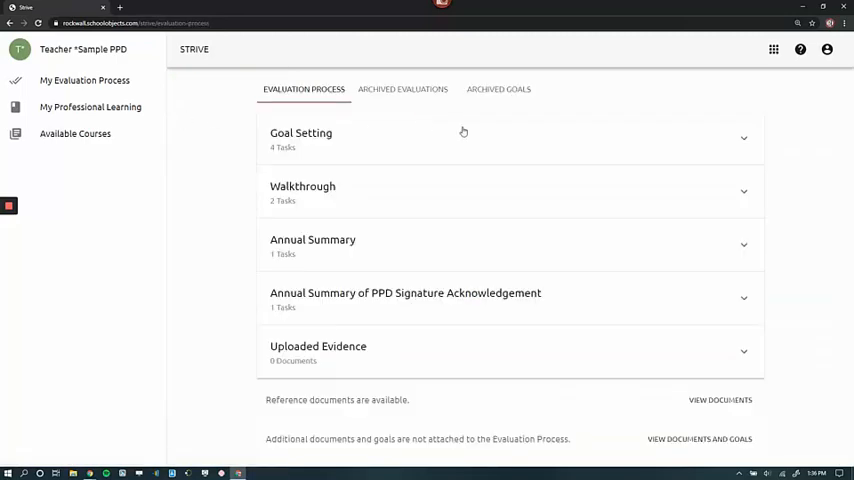
mouse_move(304, 249)
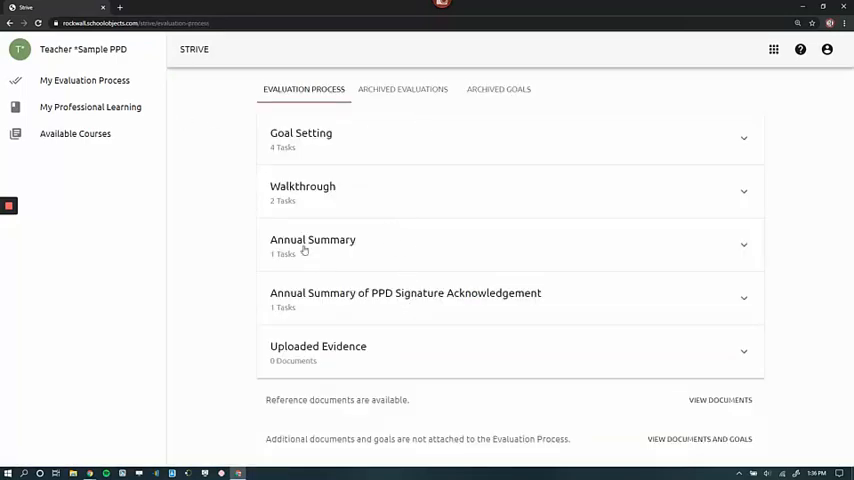
click(312, 240)
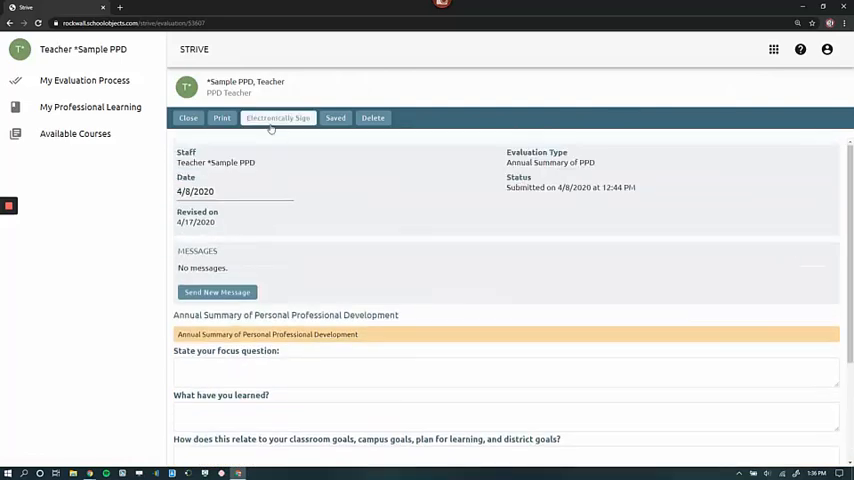
click(278, 118)
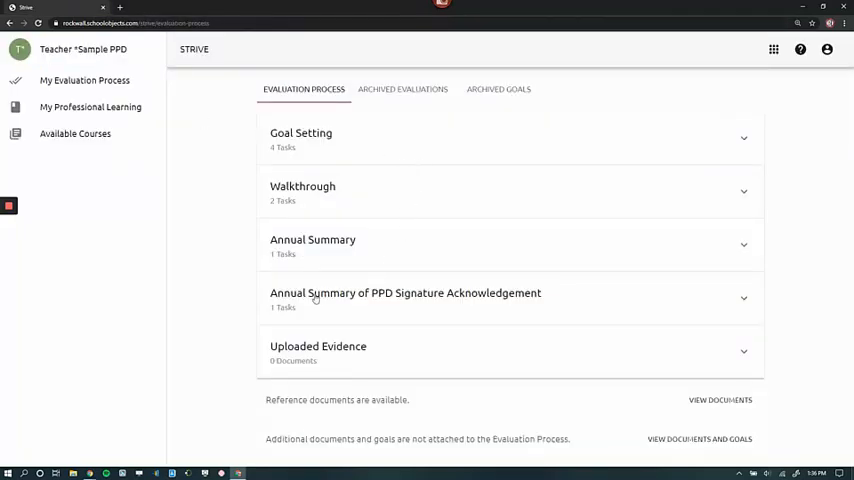
mouse_move(448, 306)
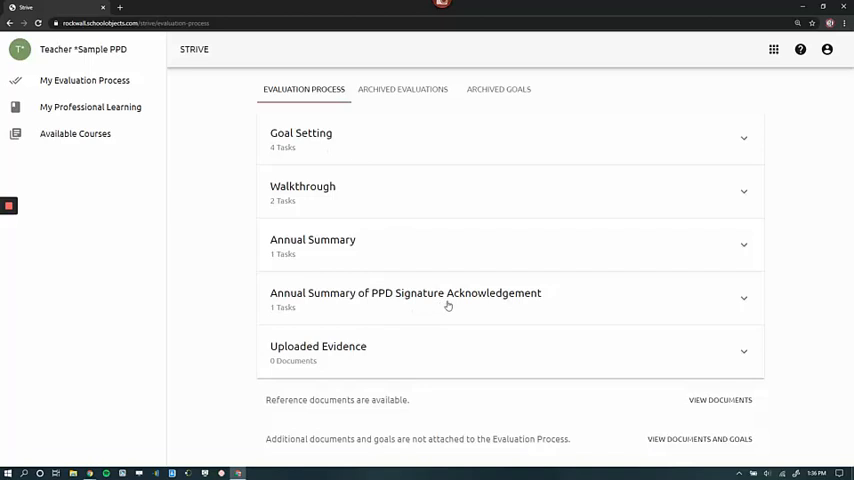
Send the Annual Summary of PPD Signature Acknowledgement to signature and view the teacher's form.
click(405, 293)
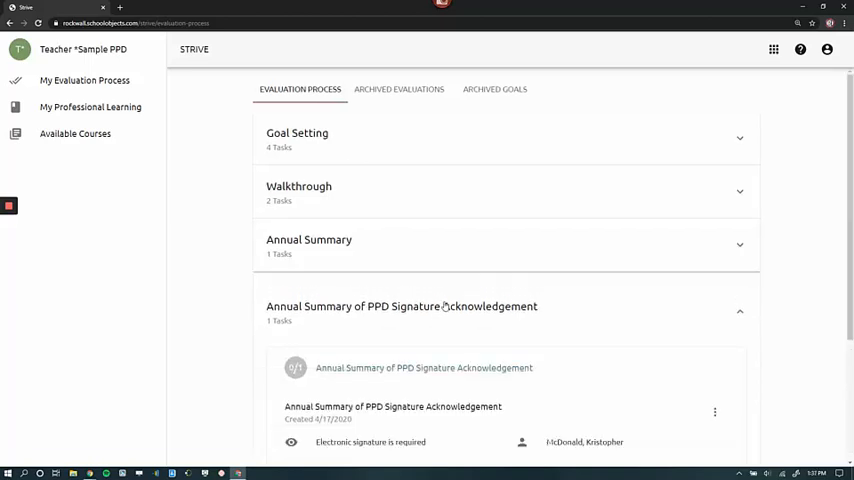
scroll(down, 3)
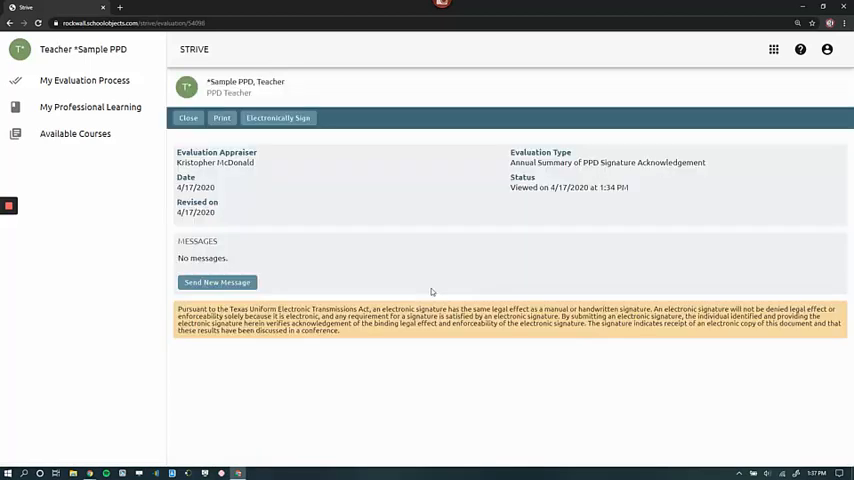
mouse_move(193, 276)
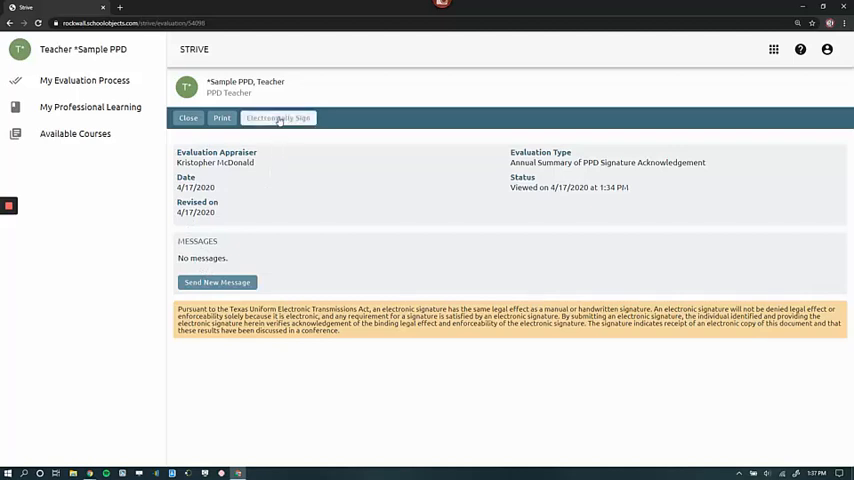
click(278, 118)
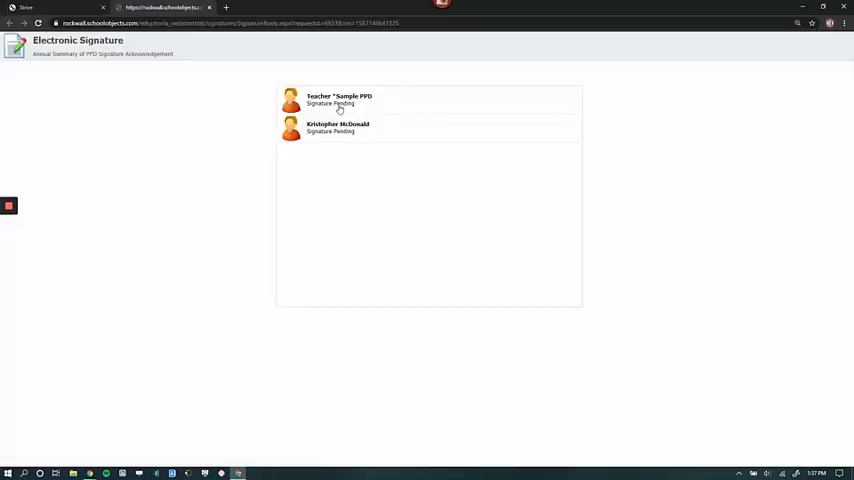
click(338, 100)
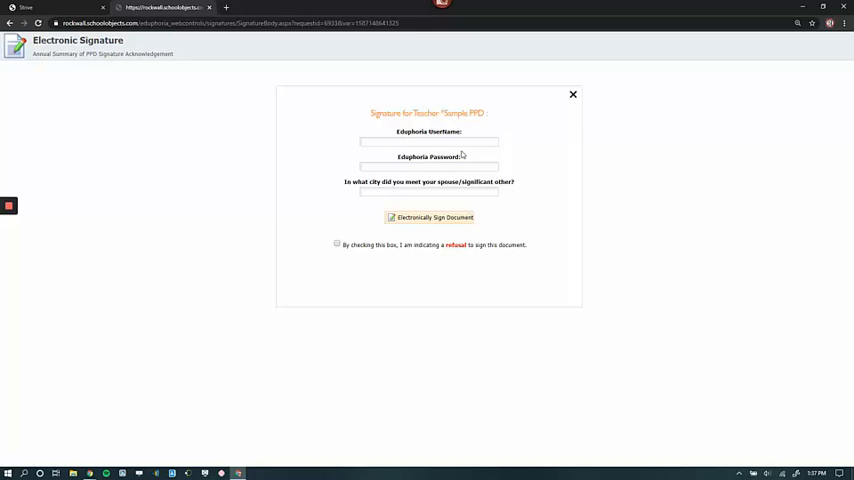
mouse_move(360, 118)
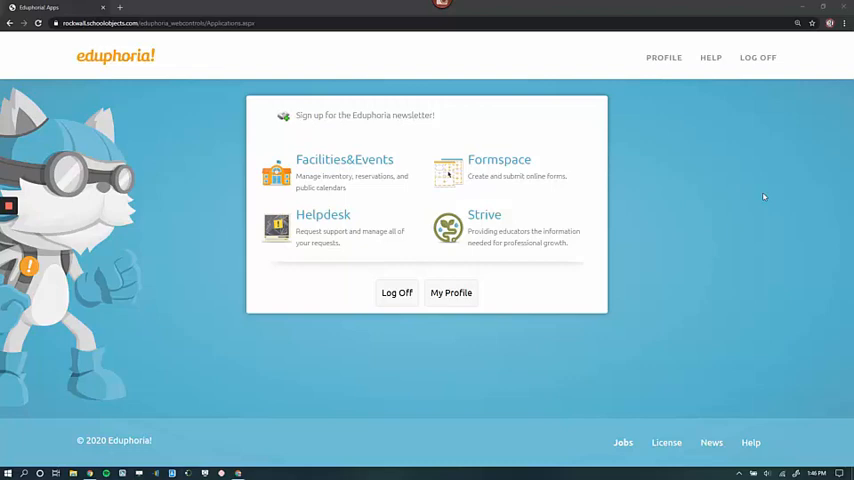
mouse_move(747, 191)
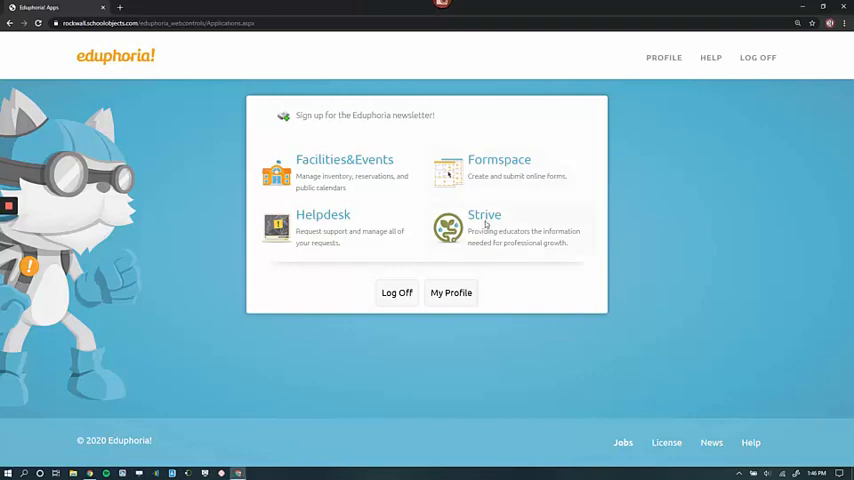
Open Strive as the secretary and start a new Self Reflection evaluation.
click(484, 214)
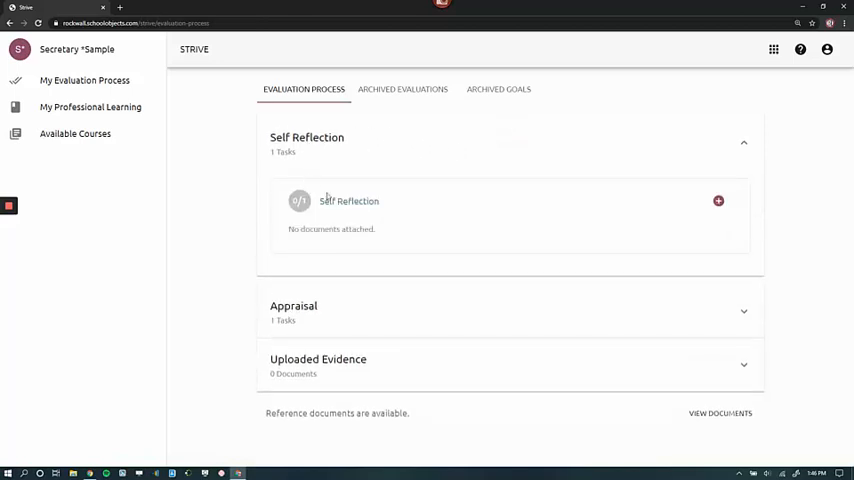
mouse_move(715, 159)
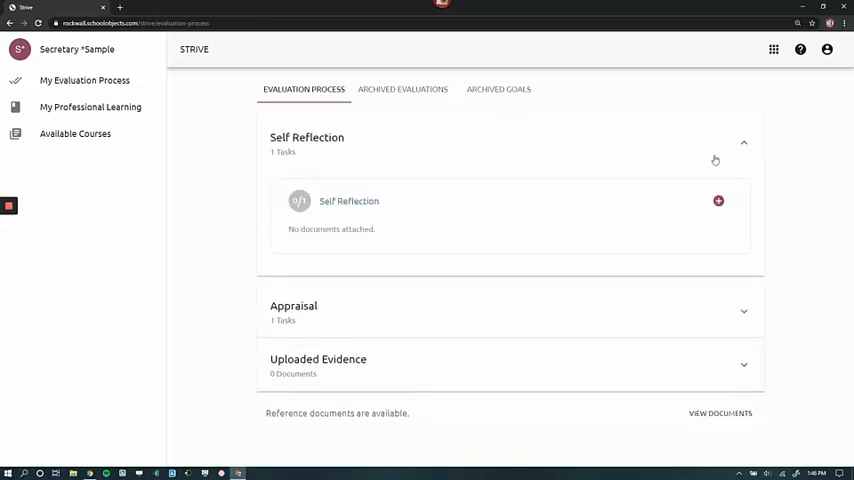
click(718, 201)
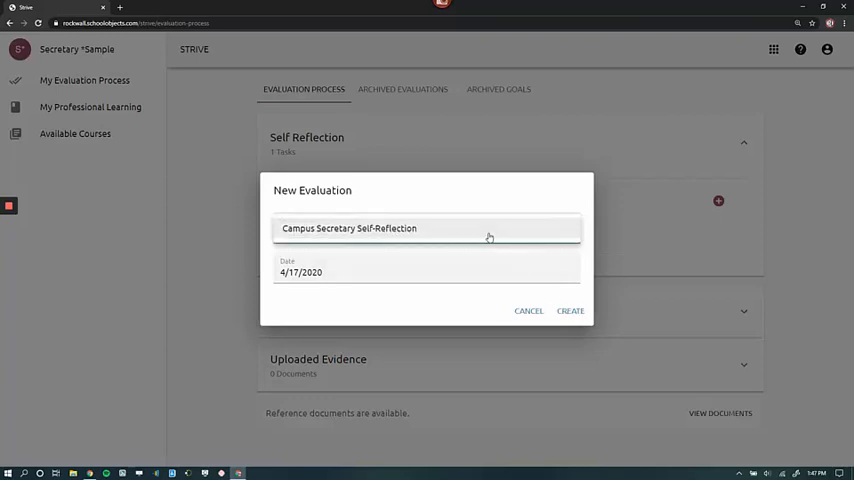
Create the Campus Secretary Self-Reflection and submit it to the appraiser.
click(426, 230)
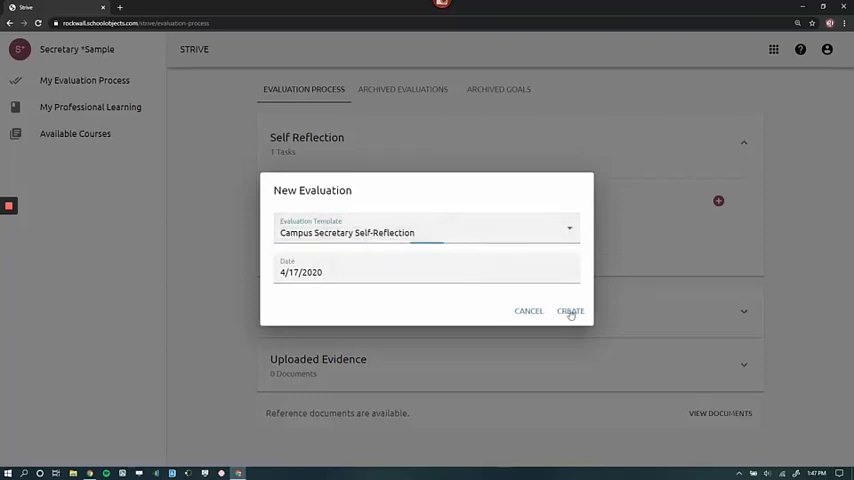
click(570, 310)
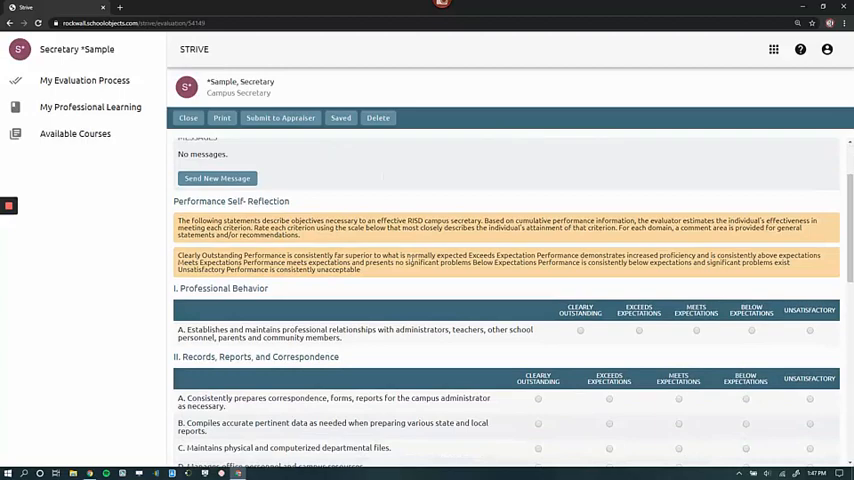
scroll(down, 3)
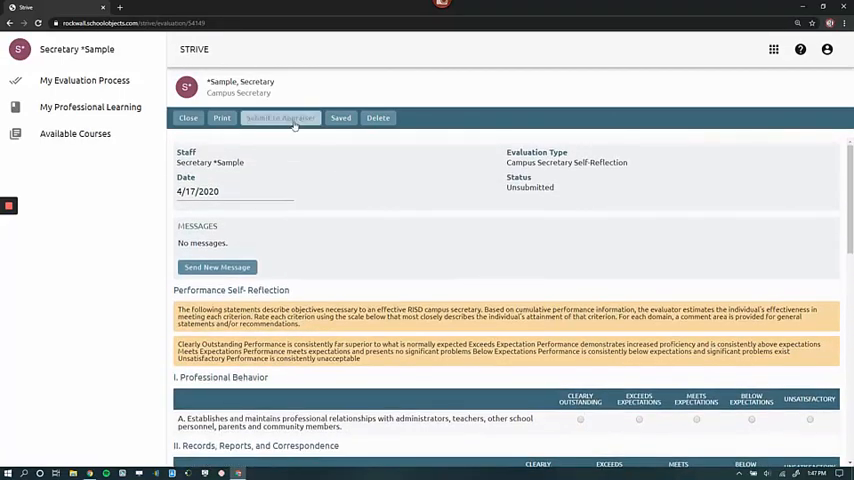
click(280, 118)
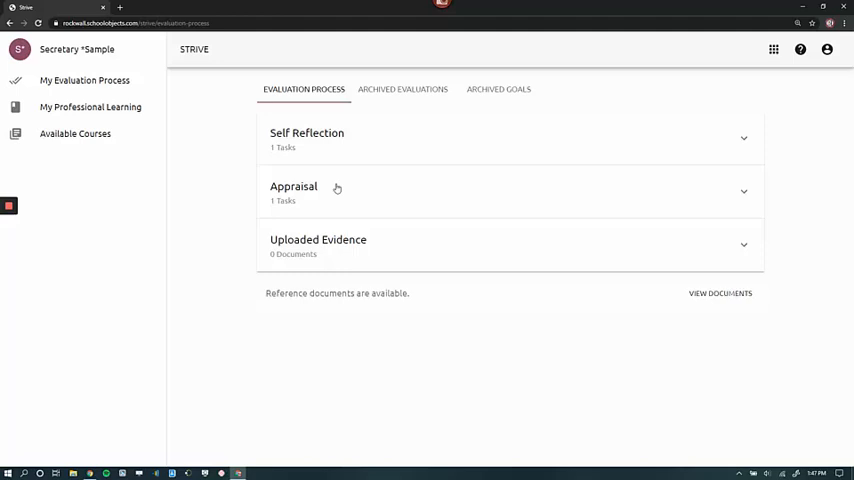
Expand Appraisal and send the Campus Secretary Summative to electronic signature.
click(294, 190)
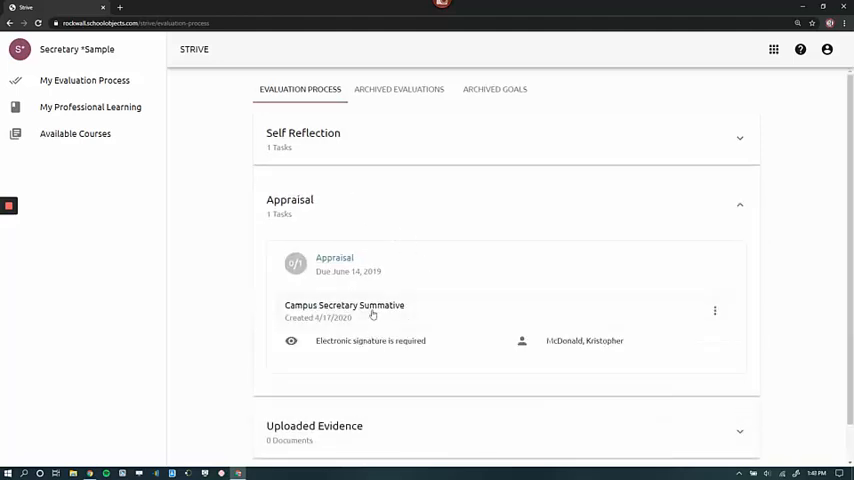
mouse_move(413, 315)
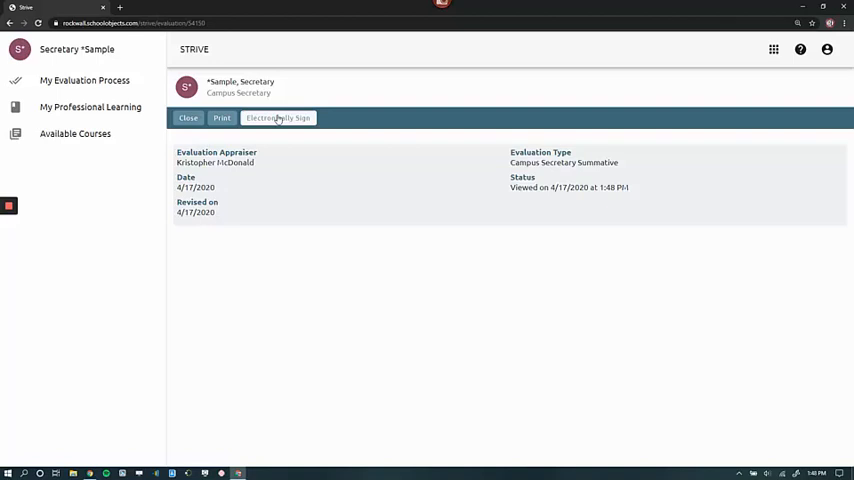
click(278, 118)
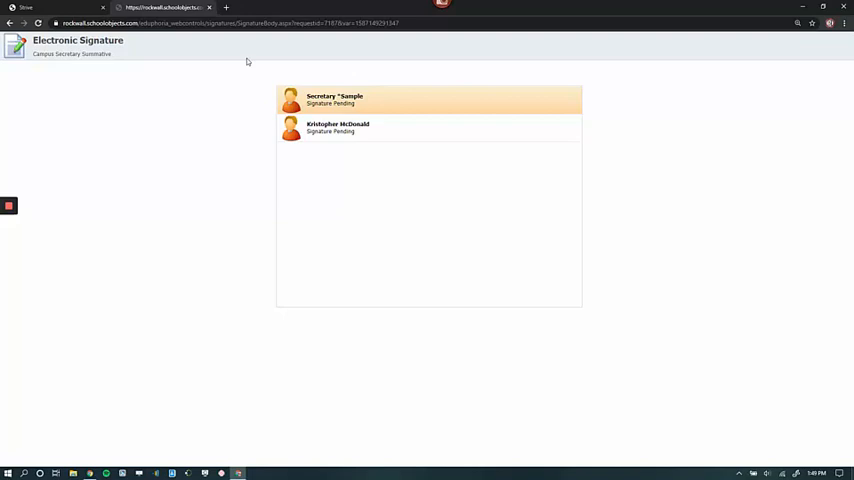
mouse_move(240, 66)
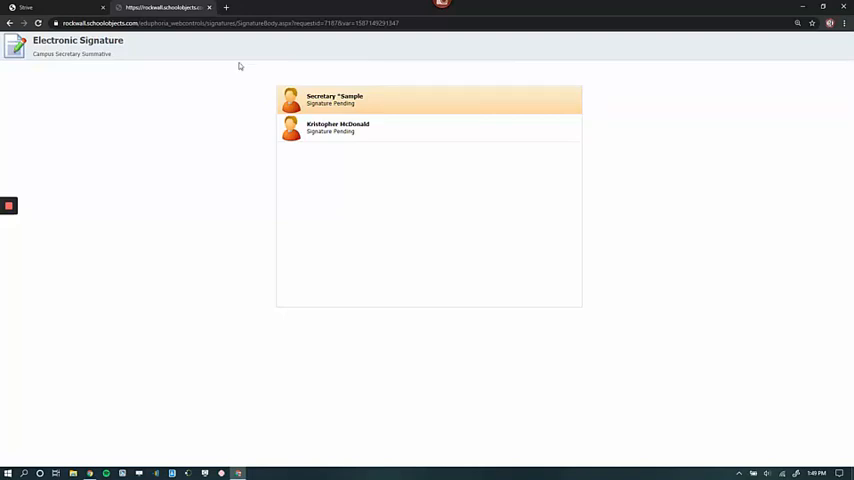